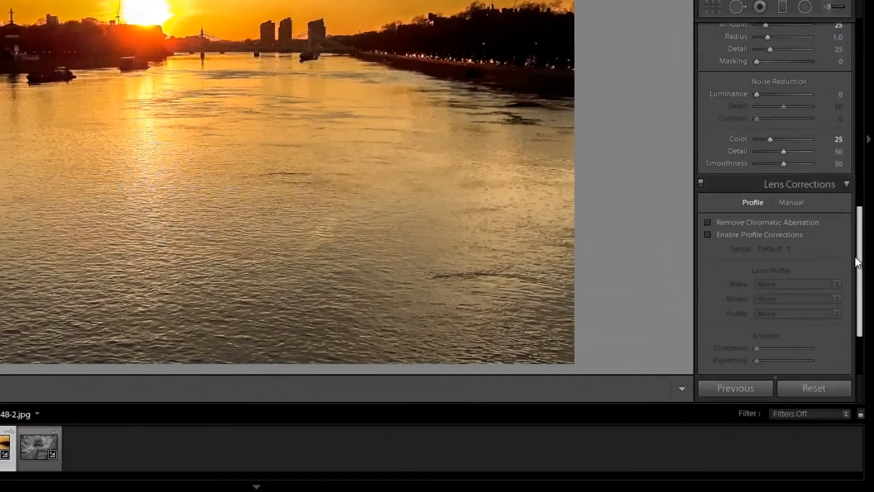
Expand the Effects panel to reveal Post-Crop Vignetting for the sunset river photo.
{"action": "scroll", "scroll_direction": "down", "scroll_amount": 3}
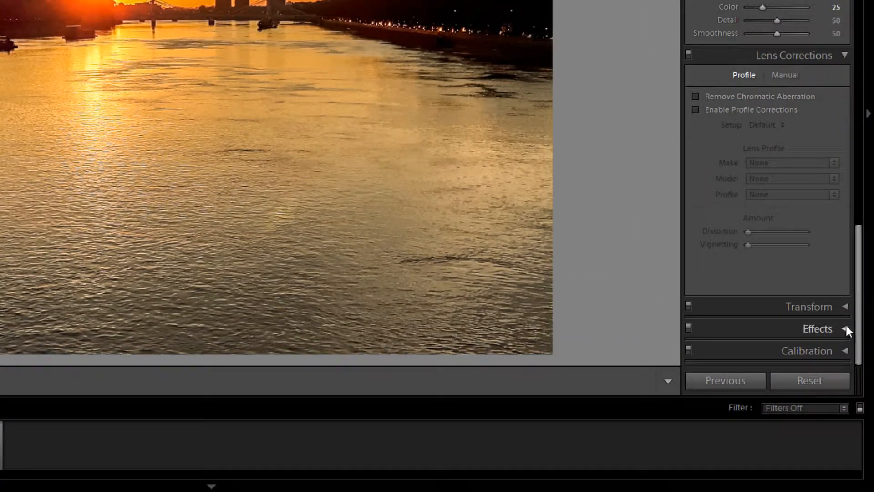
{"action": "right_click", "coordinate": [794, 55]}
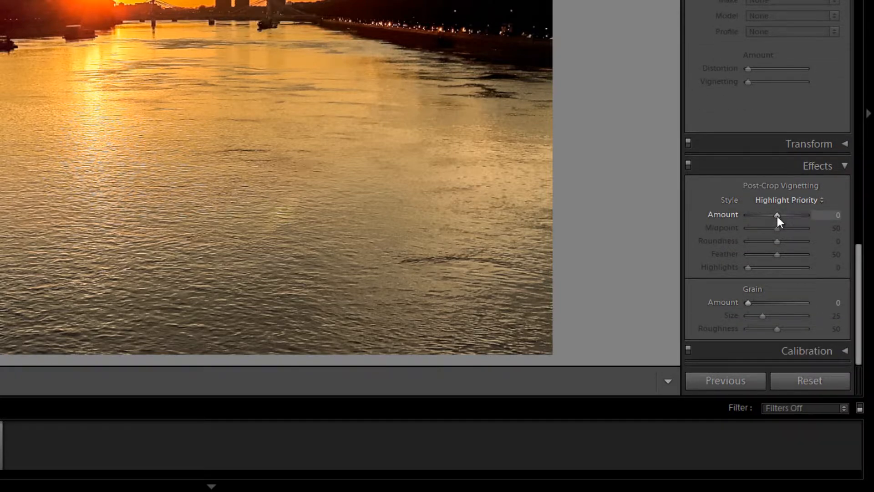
Set vignette Amount to -100 and Feather to 0 for a hard-edged black oval.
{"action": "left_click_drag", "start_coordinate": [777, 216], "coordinate": [747, 215]}
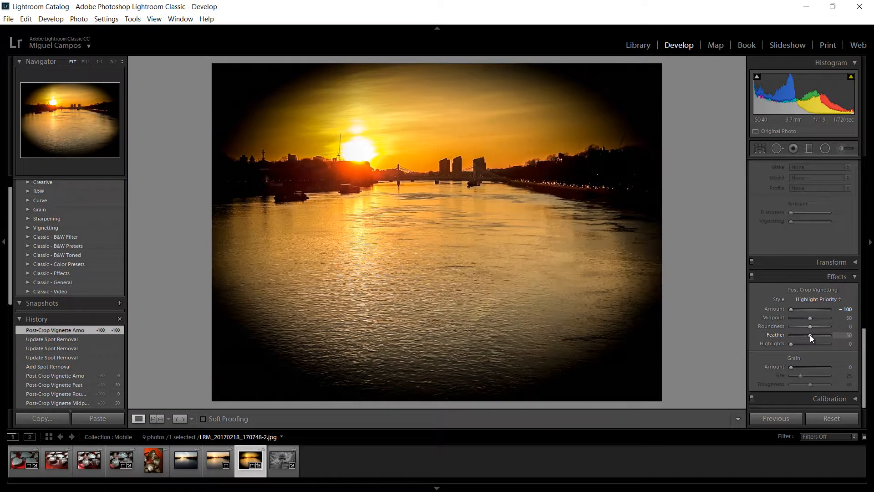
{"action": "left_click_drag", "start_coordinate": [811, 338], "coordinate": [790, 338]}
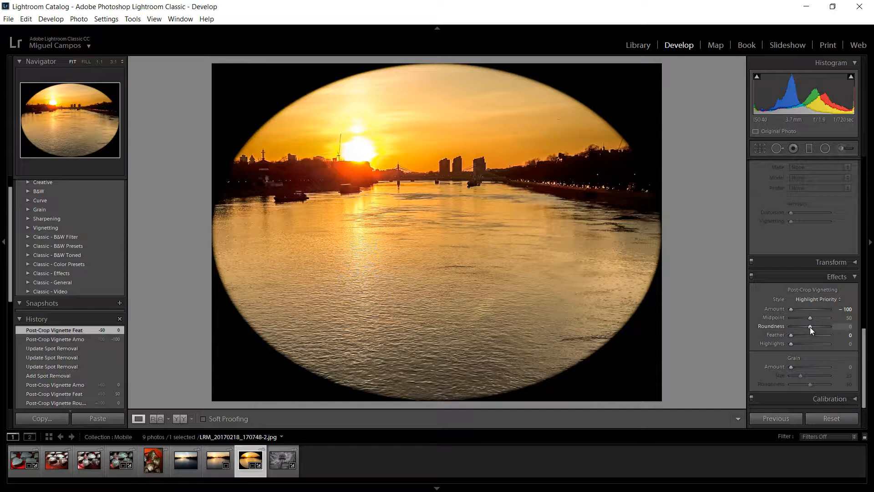
Settle Roundness at -83 for a rounded-rectangle frame and begin lowering Midpoint.
{"action": "left_click_drag", "start_coordinate": [810, 326], "coordinate": [822, 326]}
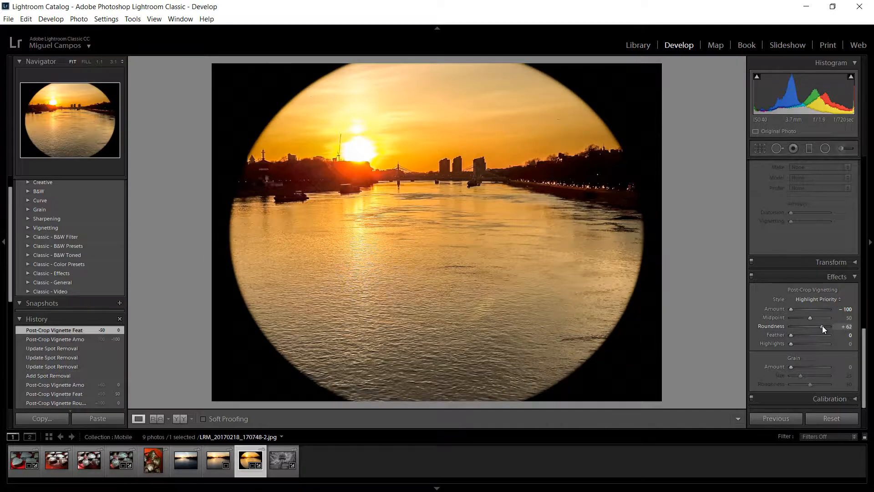
{"action": "left_click_drag", "start_coordinate": [822, 326], "coordinate": [841, 325]}
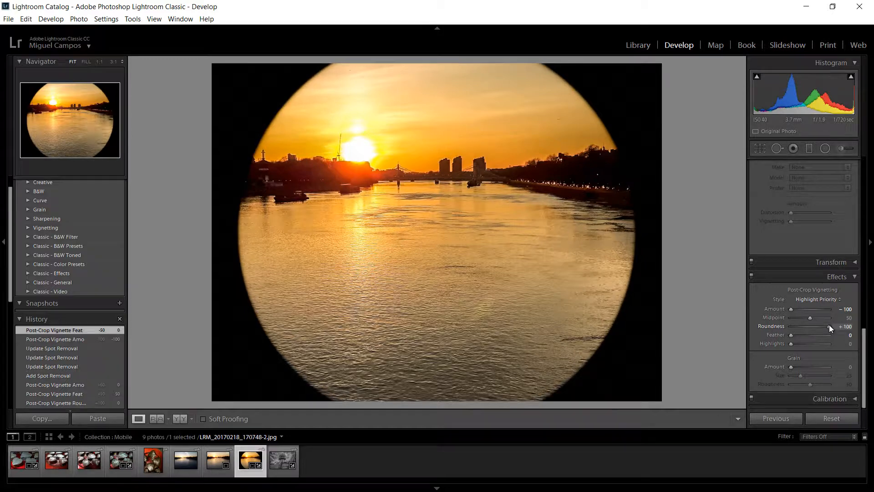
{"action": "left_click_drag", "start_coordinate": [828, 326], "coordinate": [801, 326]}
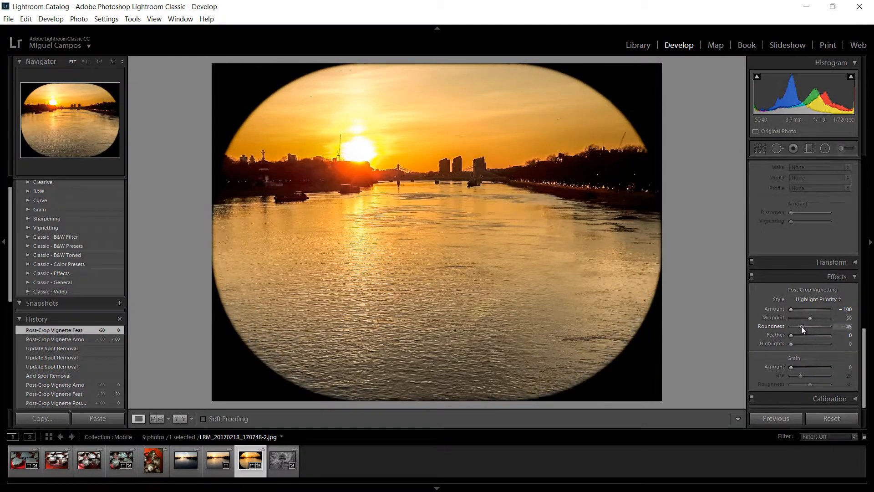
{"action": "left_click_drag", "start_coordinate": [803, 329], "coordinate": [794, 329]}
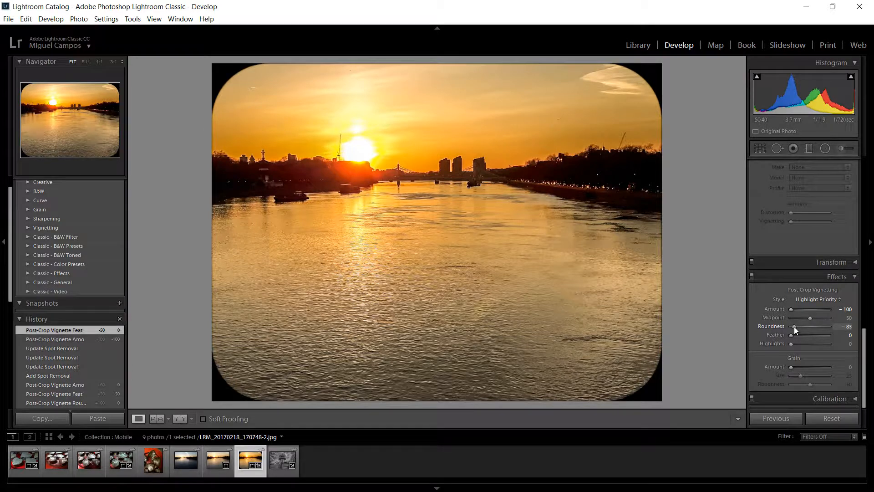
{"action": "left_click_drag", "start_coordinate": [814, 318], "coordinate": [809, 318]}
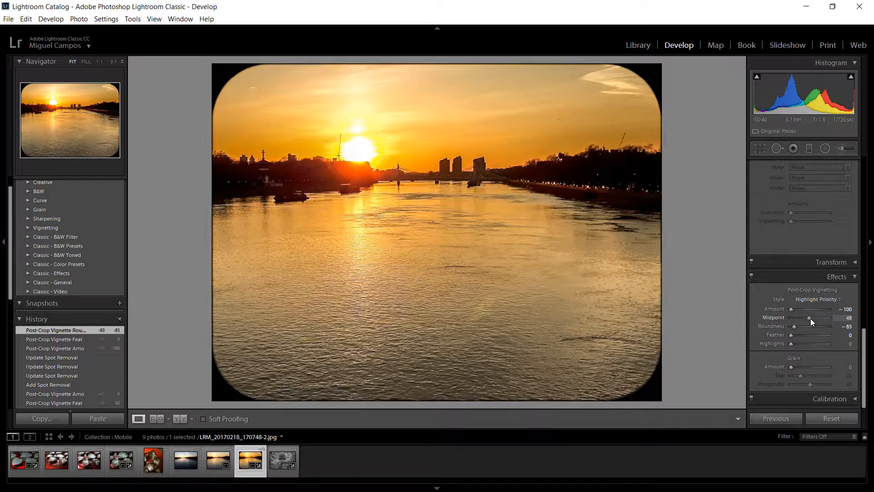
Set Midpoint to 30, then bring BPS.jpg into Camera Raw's Effects settings.
{"action": "left_click_drag", "start_coordinate": [809, 317], "coordinate": [804, 318]}
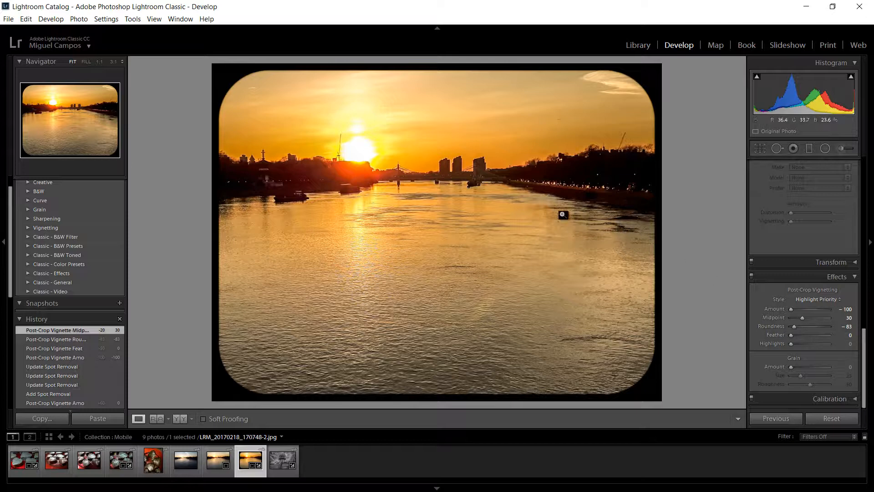
{"action": "mouse_move", "coordinate": [600, 258]}
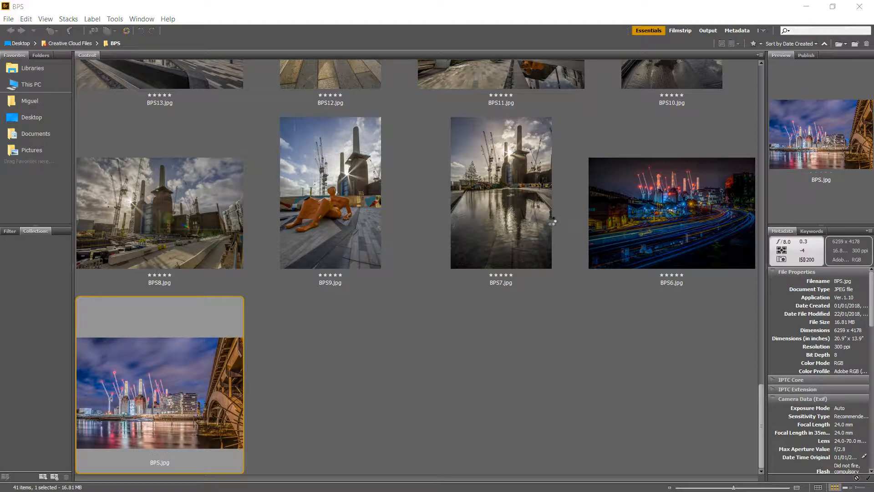
{"action": "double_click", "coordinate": [159, 391]}
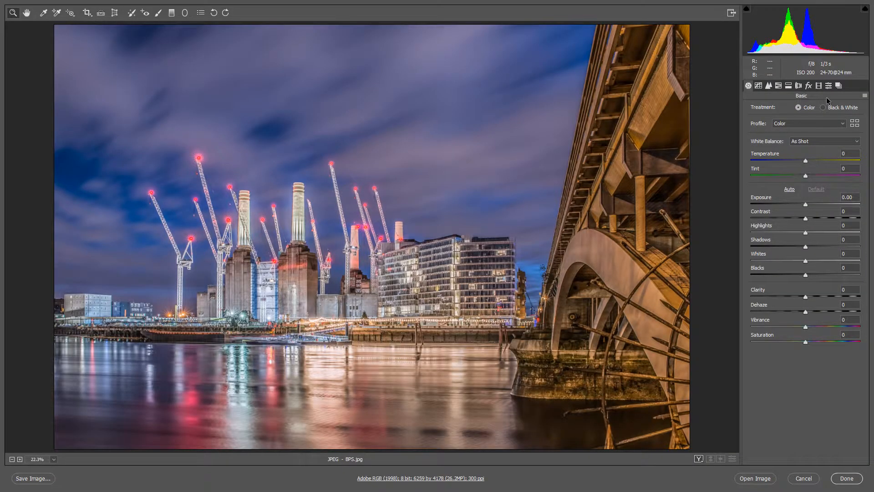
{"action": "left_click", "coordinate": [807, 85]}
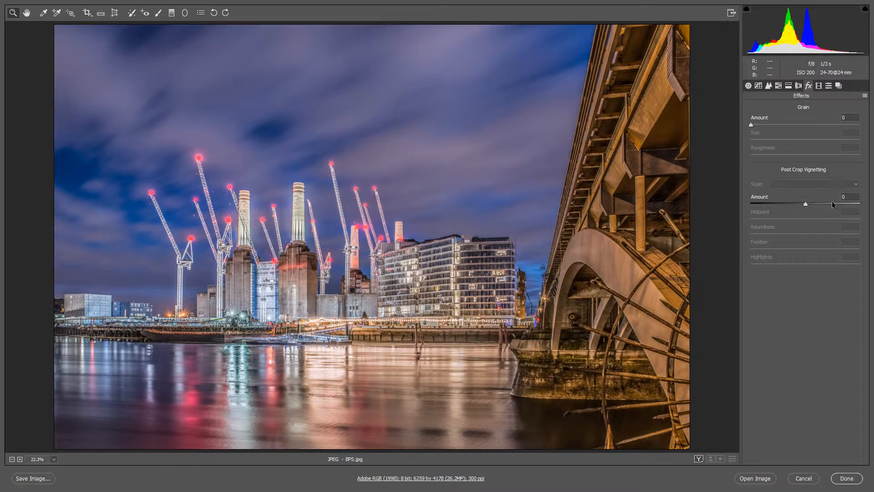
{"action": "mouse_move", "coordinate": [790, 214]}
{"action": "type", "text": "+100"}
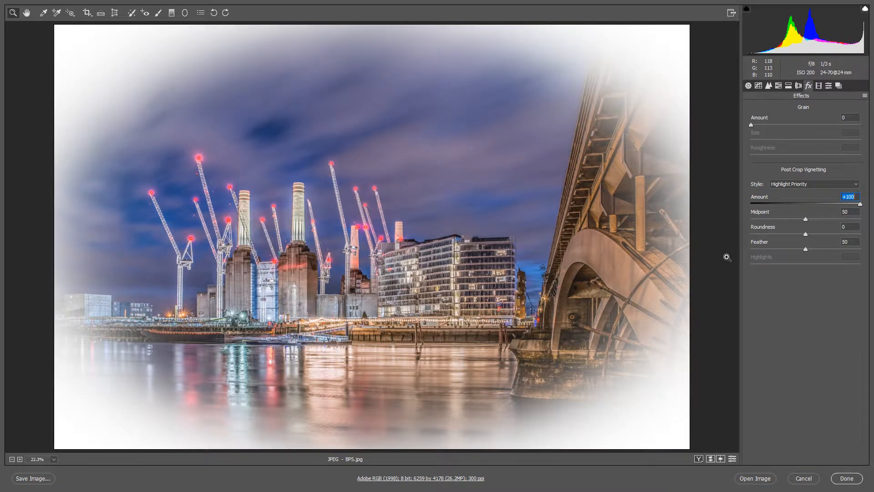
Set Amount +100, Roundness -100, Feather 0 and Midpoint about 23 for a white frame.
{"action": "left_click_drag", "start_coordinate": [807, 217], "coordinate": [792, 217]}
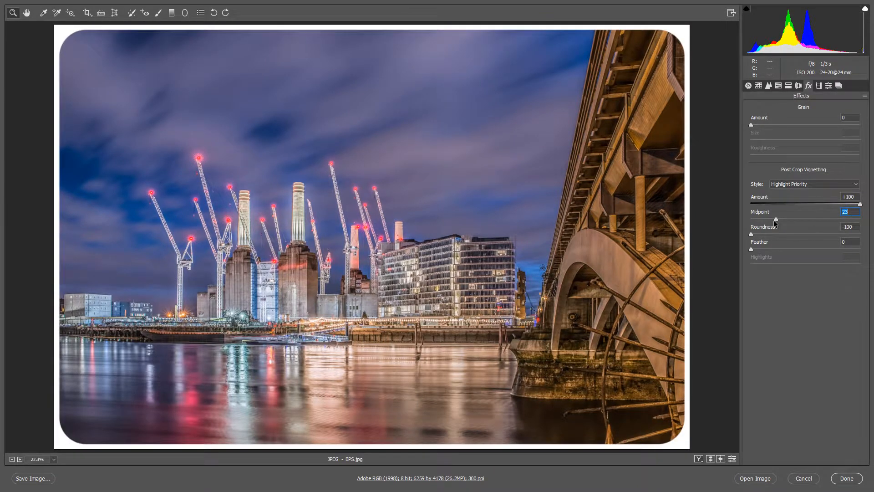
Lower Midpoint to 10 and raise Feather to 38 for a thinner, soft-edged white frame.
{"action": "left_click_drag", "start_coordinate": [774, 218], "coordinate": [761, 218]}
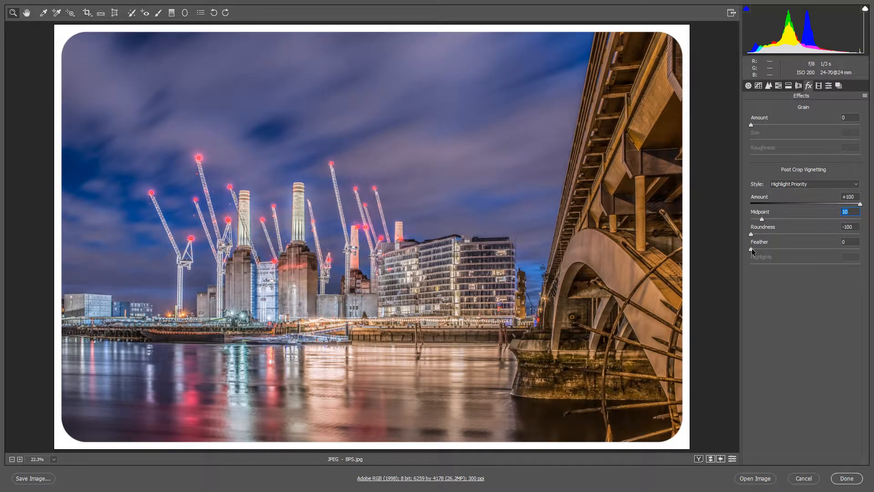
{"action": "left_click_drag", "start_coordinate": [750, 248], "coordinate": [781, 249]}
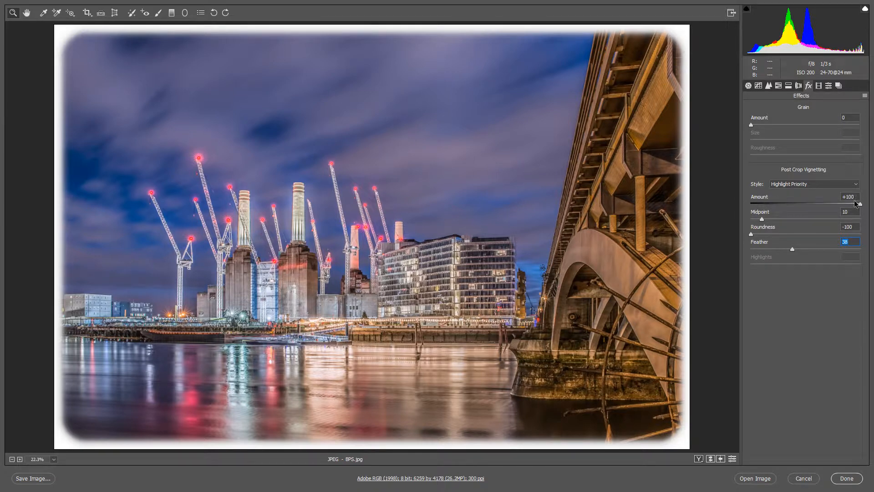
{"action": "left_click", "coordinate": [848, 196]}
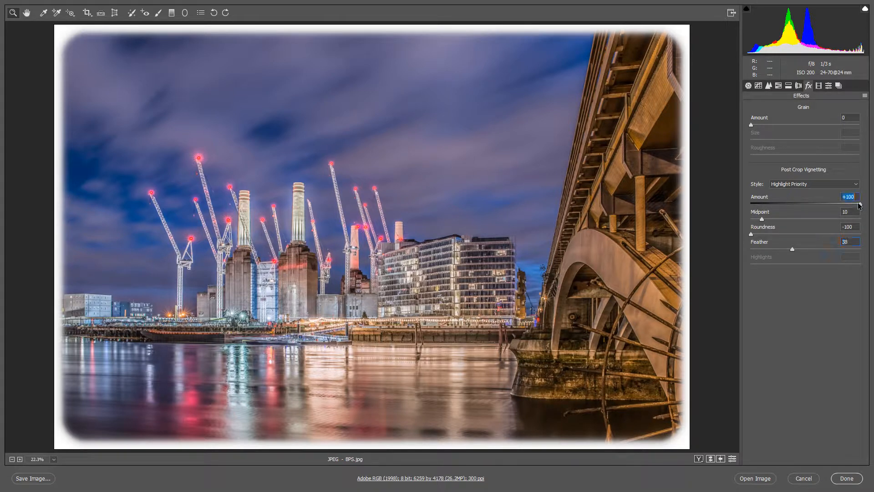